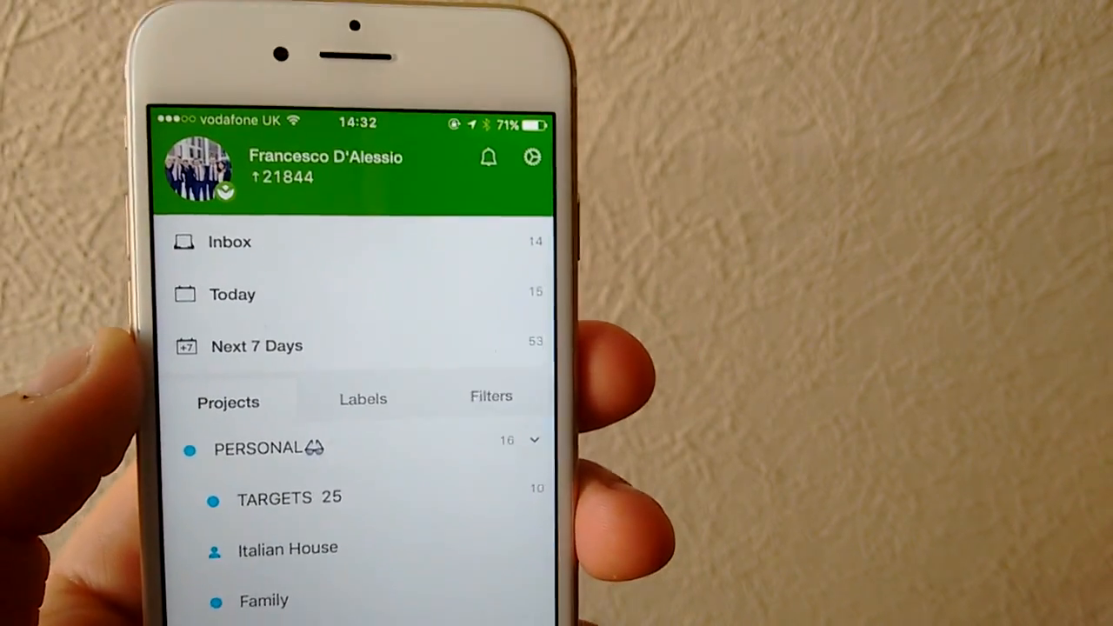
- Confirm the Waiting on project is empty, then swipe Filming Videos to show edit, archive, delete
{"action": "scroll", "scroll_direction": "down", "scroll_amount": 3}
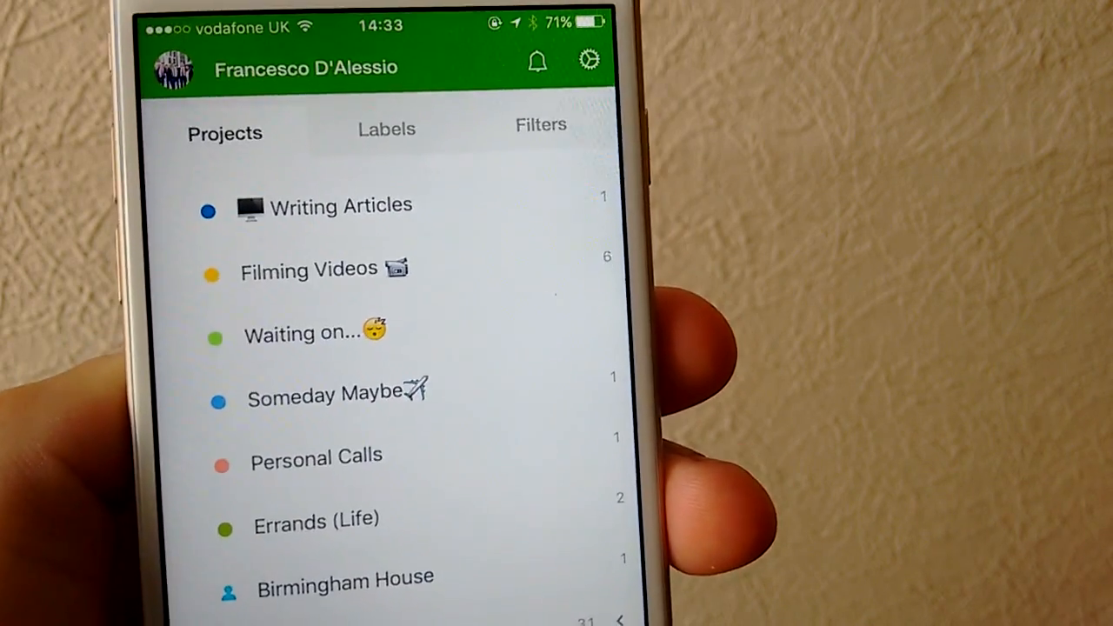
{"action": "scroll", "scroll_direction": "down", "scroll_amount": 3}
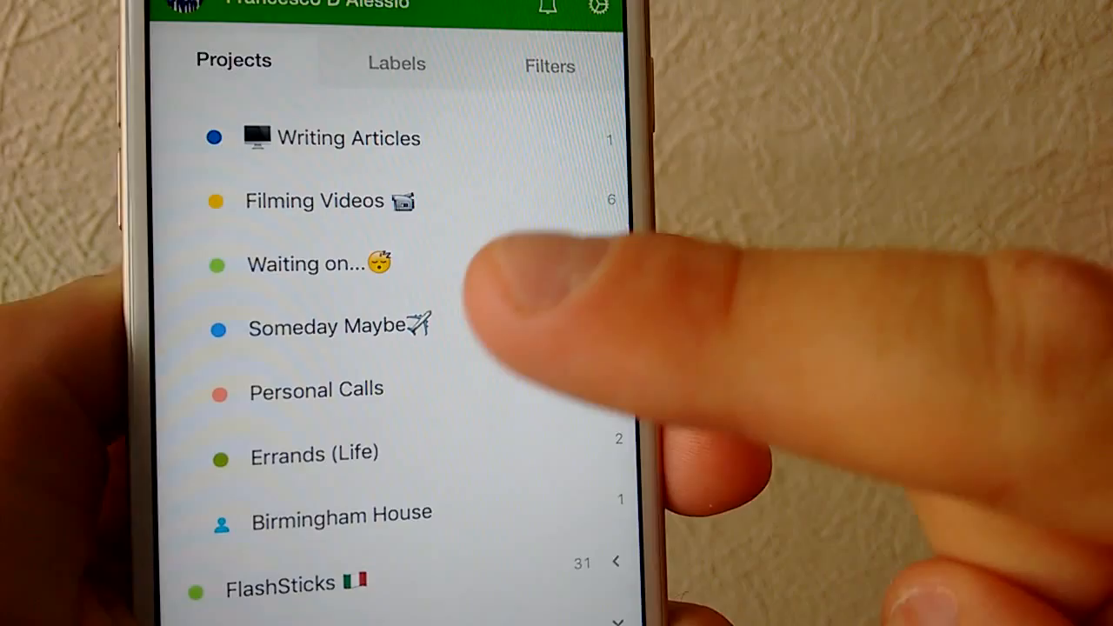
{"action": "scroll", "scroll_direction": "down", "scroll_amount": 3}
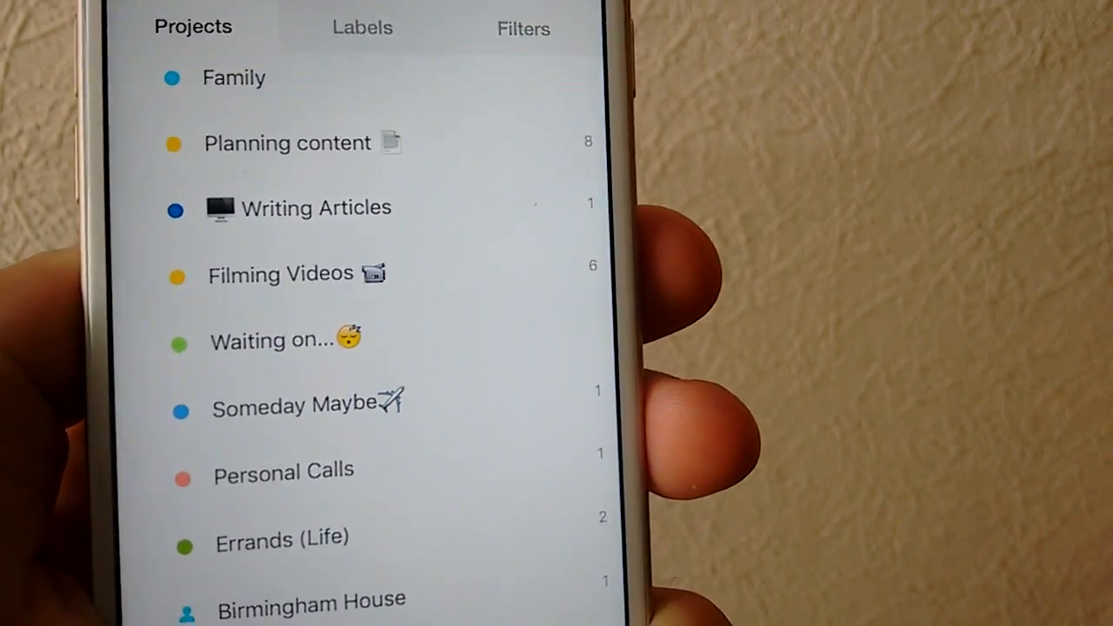
{"action": "left_click", "coordinate": [269, 340]}
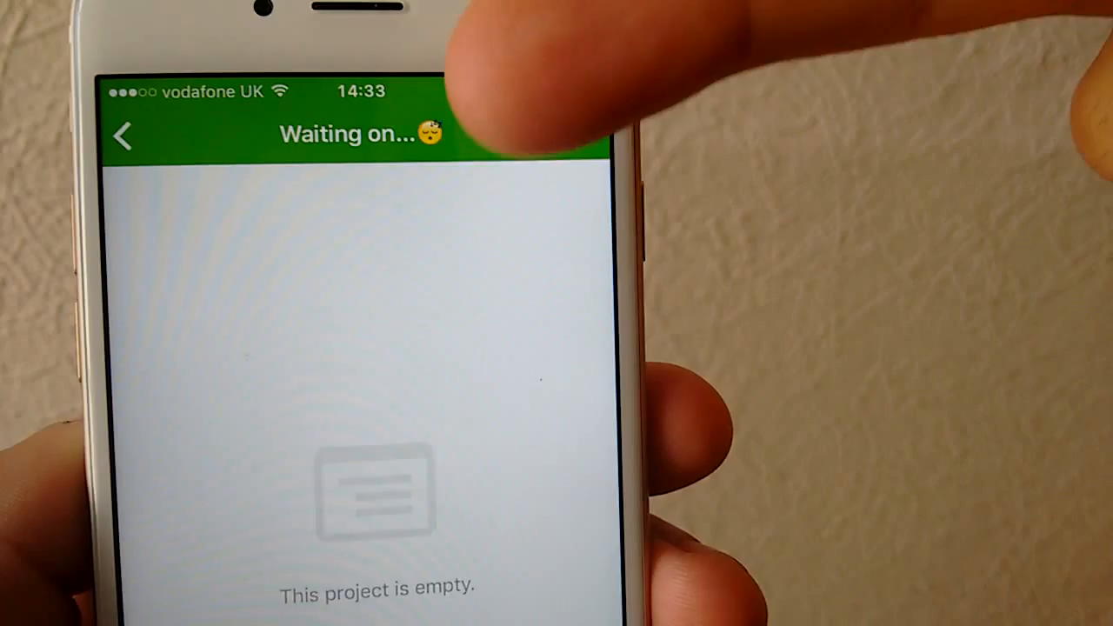
{"action": "left_click", "coordinate": [122, 136]}
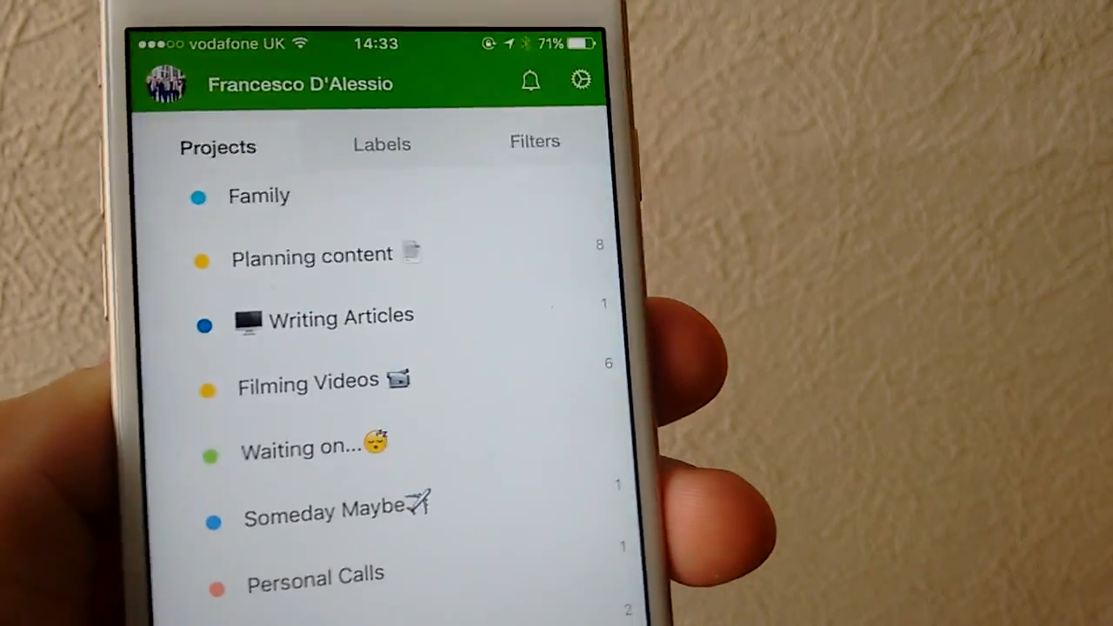
{"action": "scroll", "scroll_direction": "down", "scroll_amount": 3}
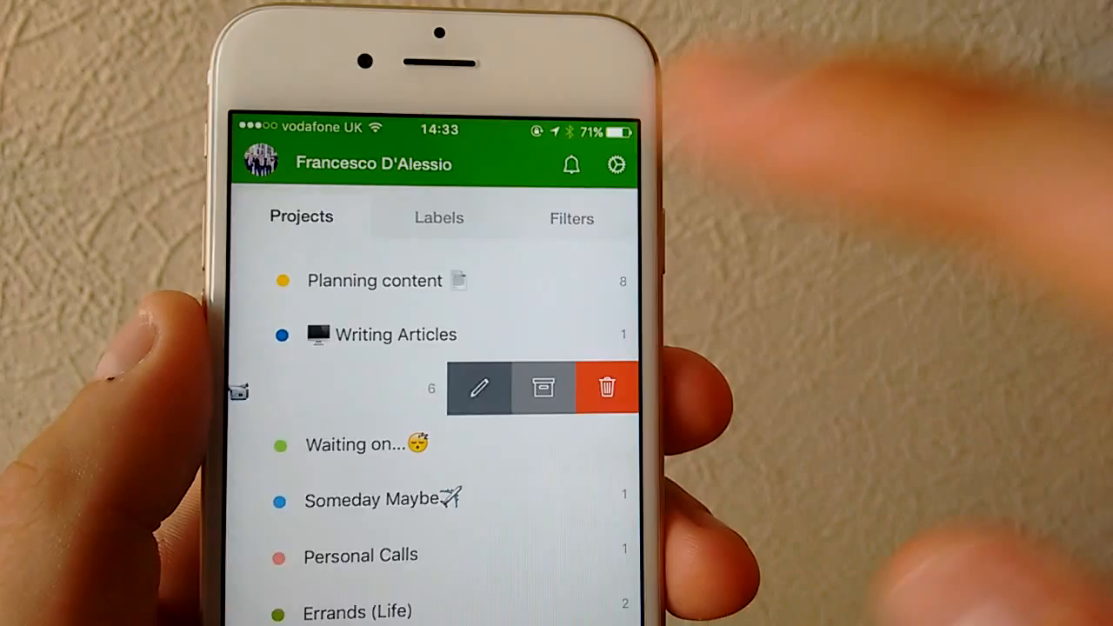
- Open the Edit Project screen for Filming Videos using the pencil button
{"action": "left_click", "coordinate": [477, 388]}
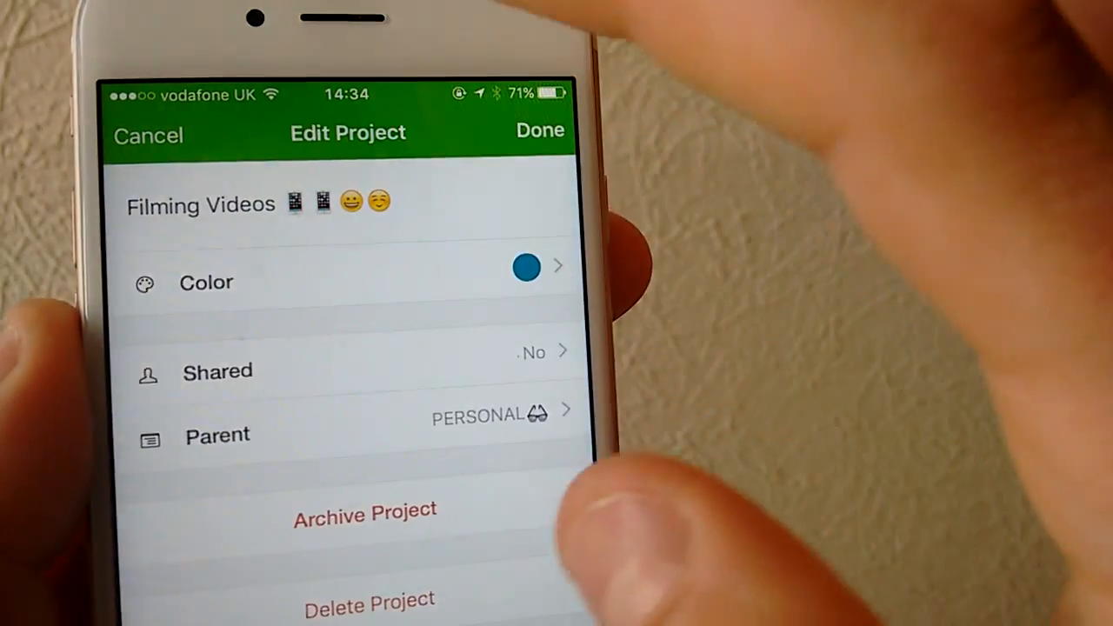
- Save Filming Videos and verify its phone and smiley emoji and blue dot in the projects list
{"action": "left_click", "coordinate": [147, 135]}
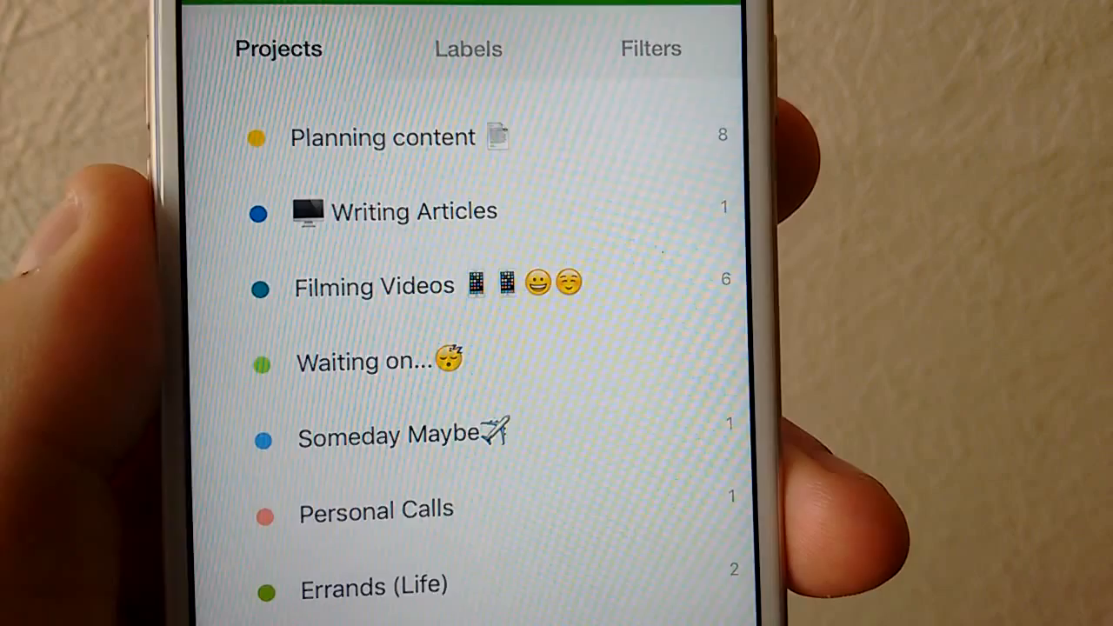
{"action": "scroll", "scroll_direction": "down", "scroll_amount": 3}
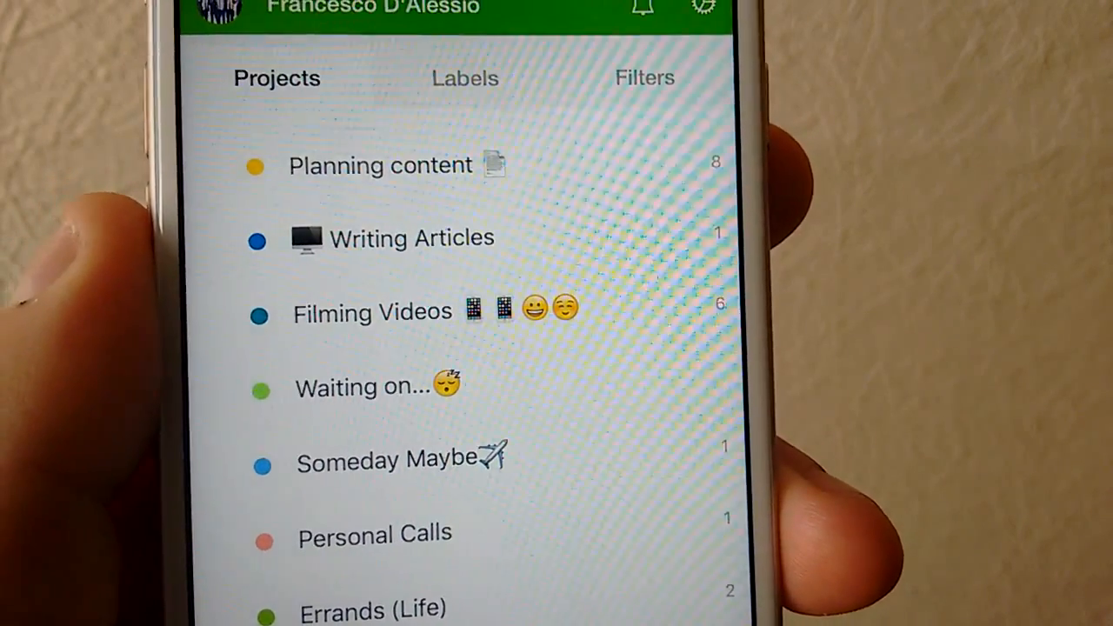
{"action": "scroll", "scroll_direction": "down", "scroll_amount": 3}
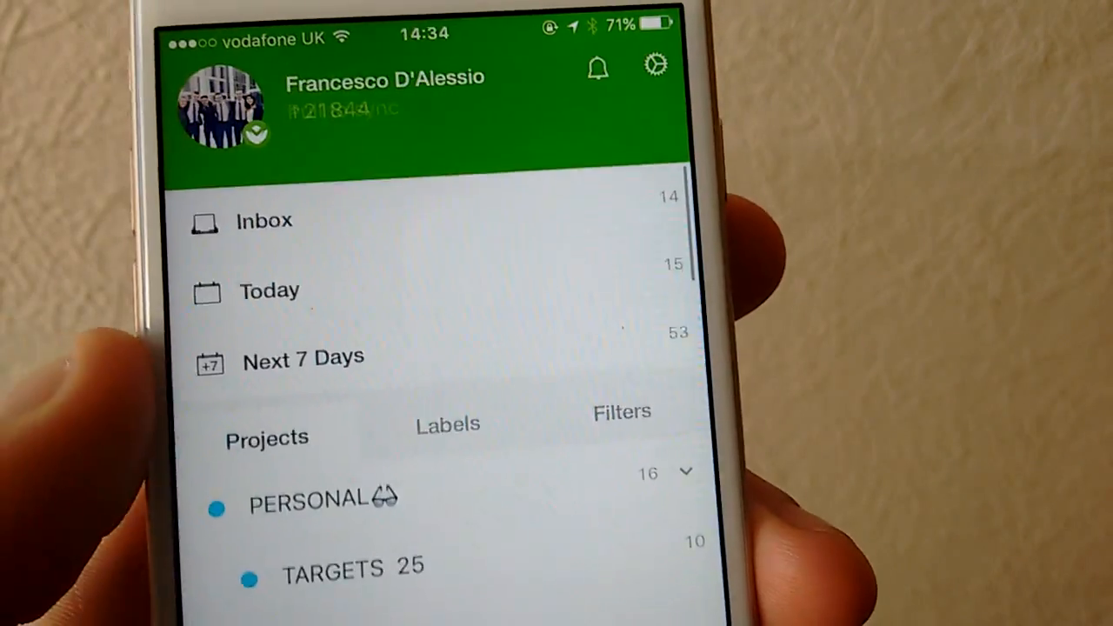